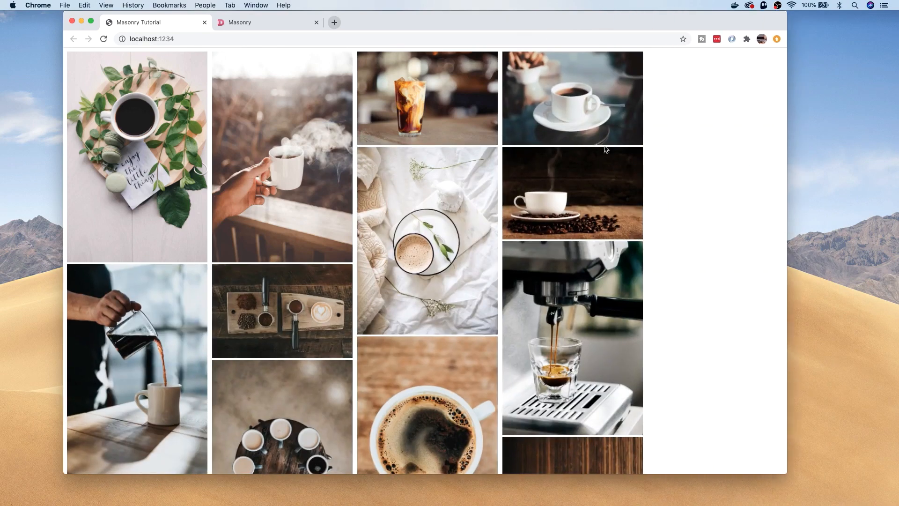
mouse_move(370, 154)
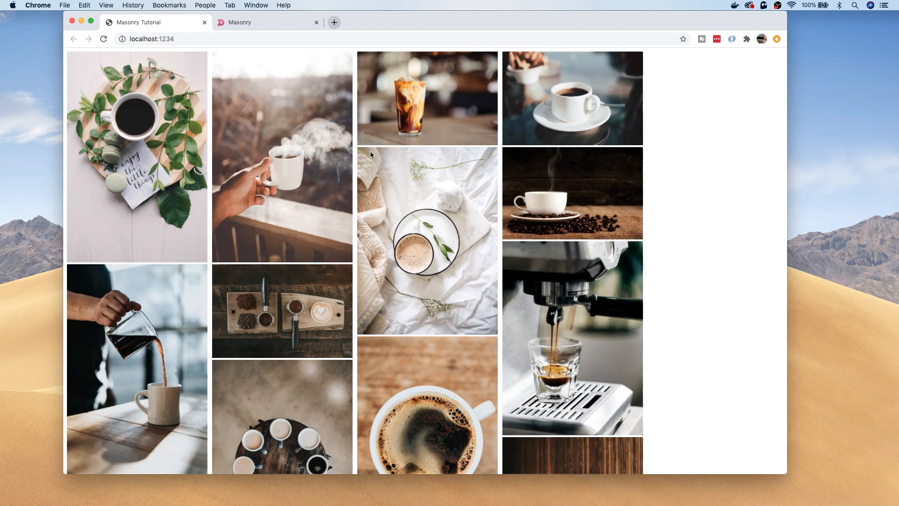
mouse_move(325, 68)
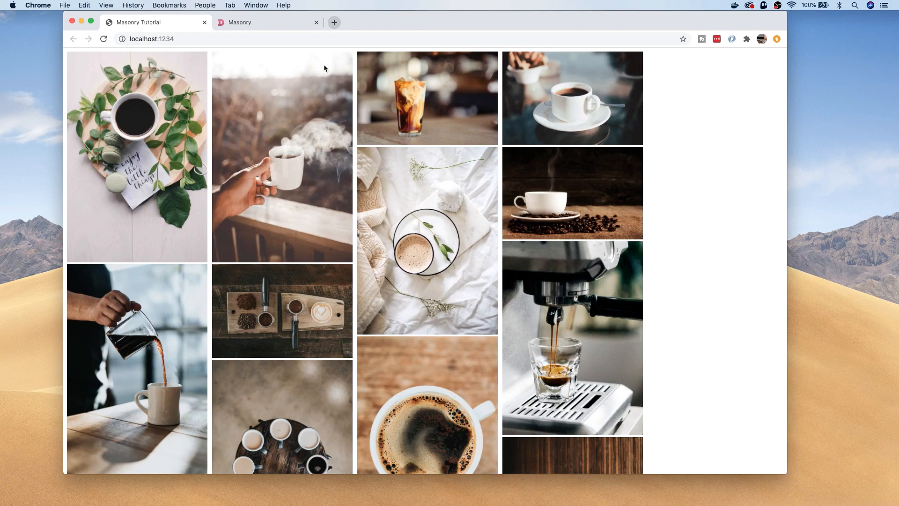
Browse masonry.desandro.com, then view package.json listing masonry-layout, parcel and sass
click(261, 22)
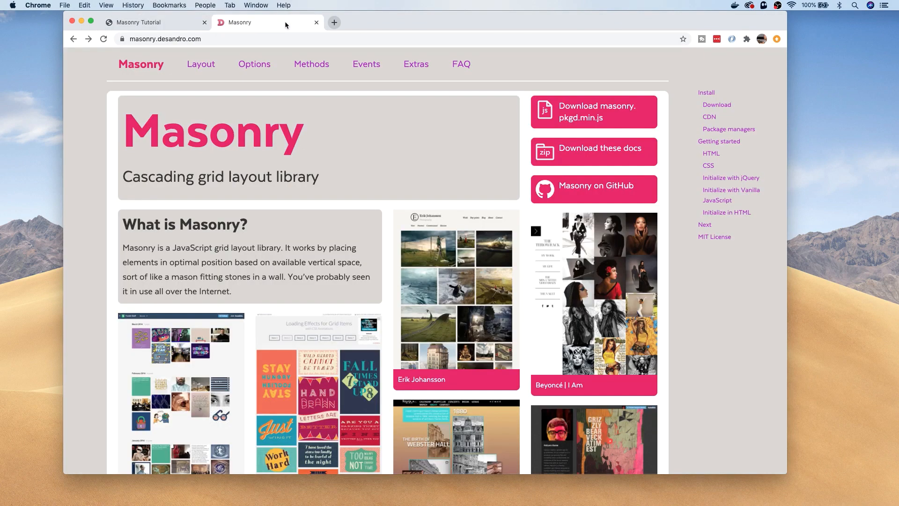
mouse_move(306, 283)
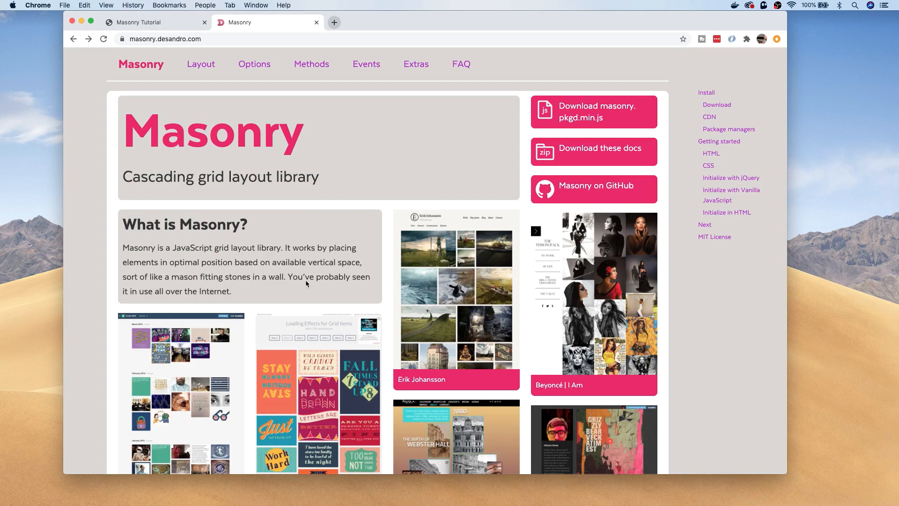
click(705, 92)
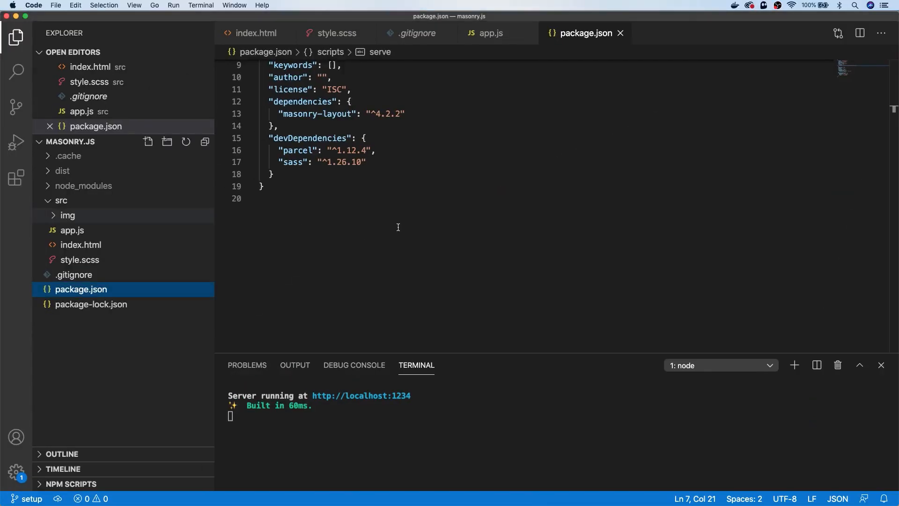
click(263, 199)
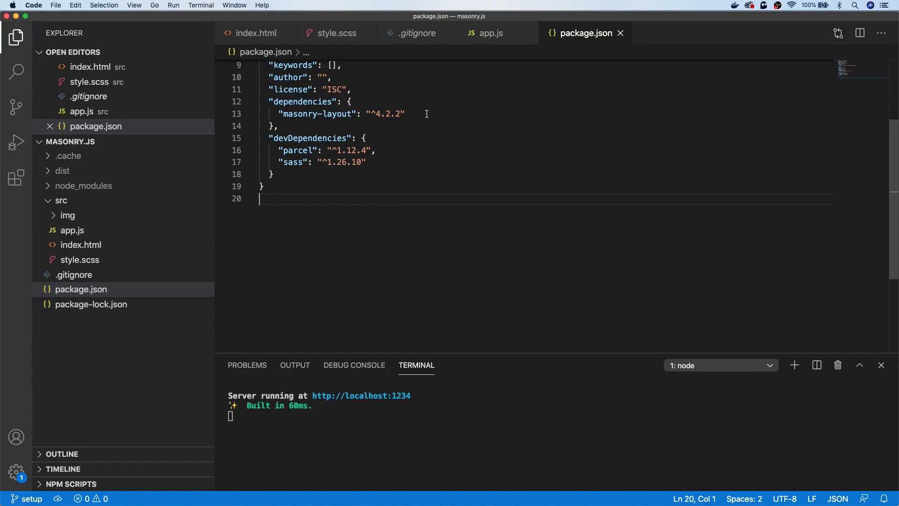
click(67, 214)
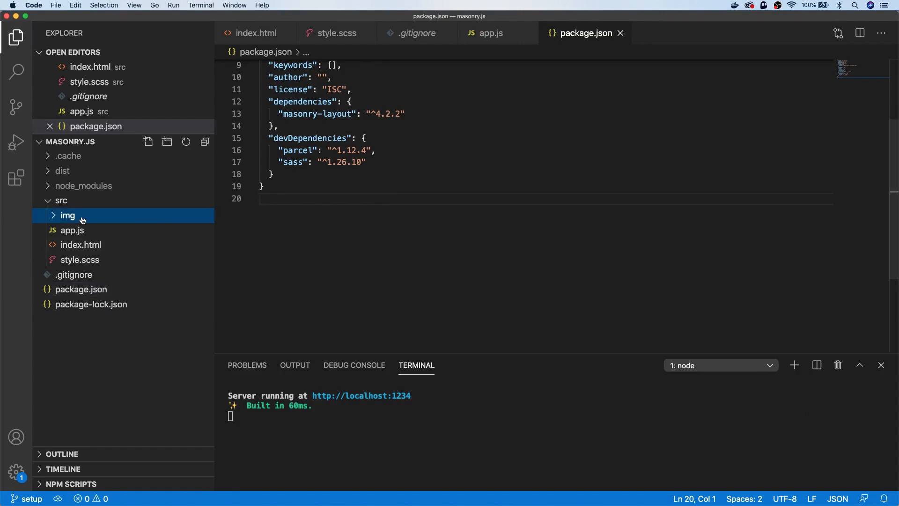
click(67, 215)
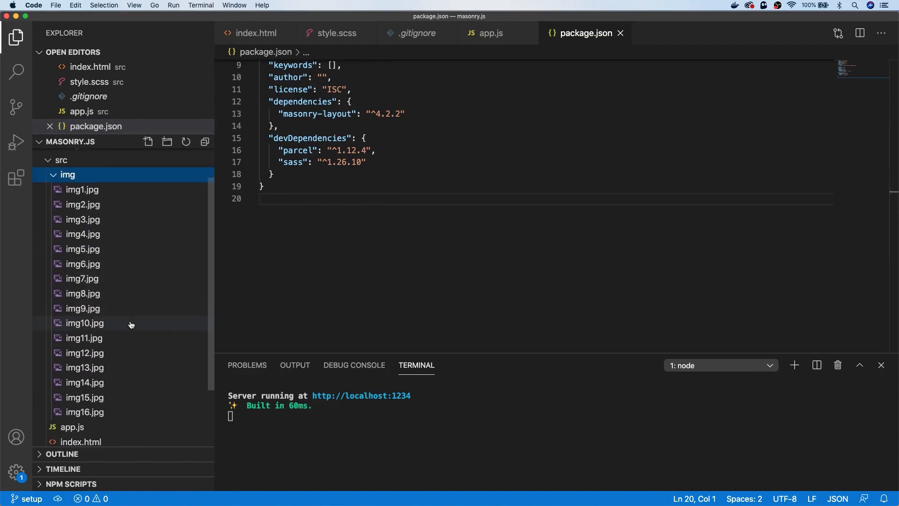
click(67, 174)
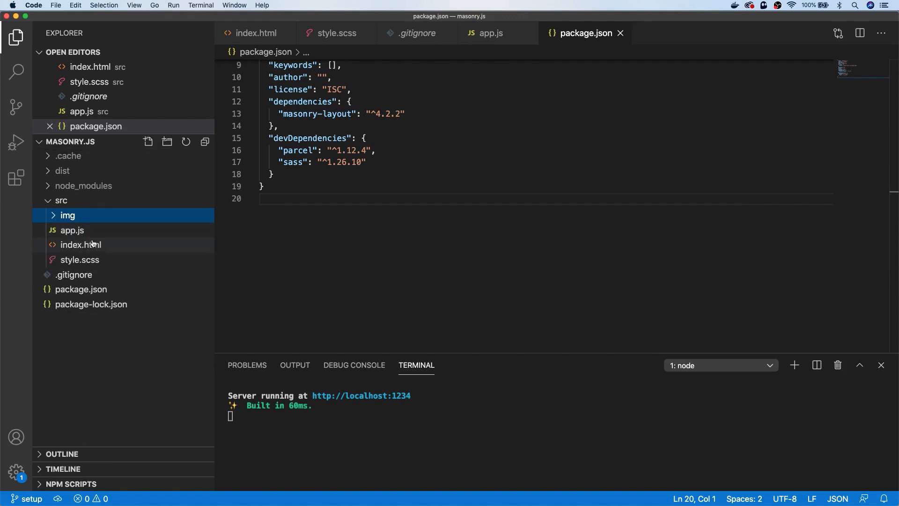
Expand an Emmet abbreviation in index.html into sixteen grid-item divs holding img1–img16.jpg
click(81, 244)
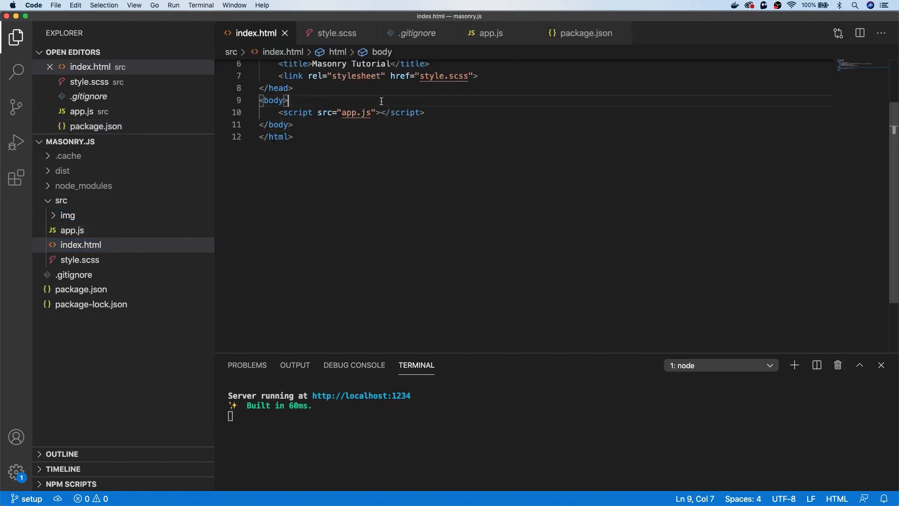
text(.gr)
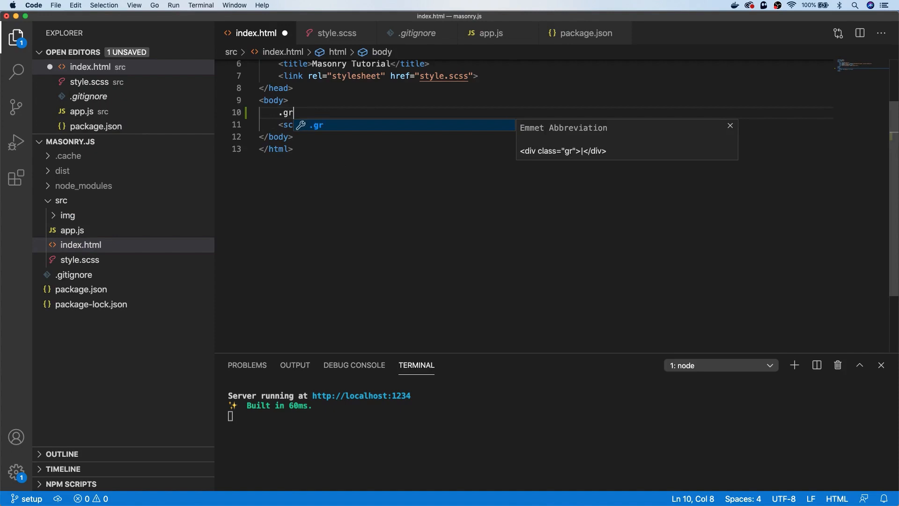
key(Tab)
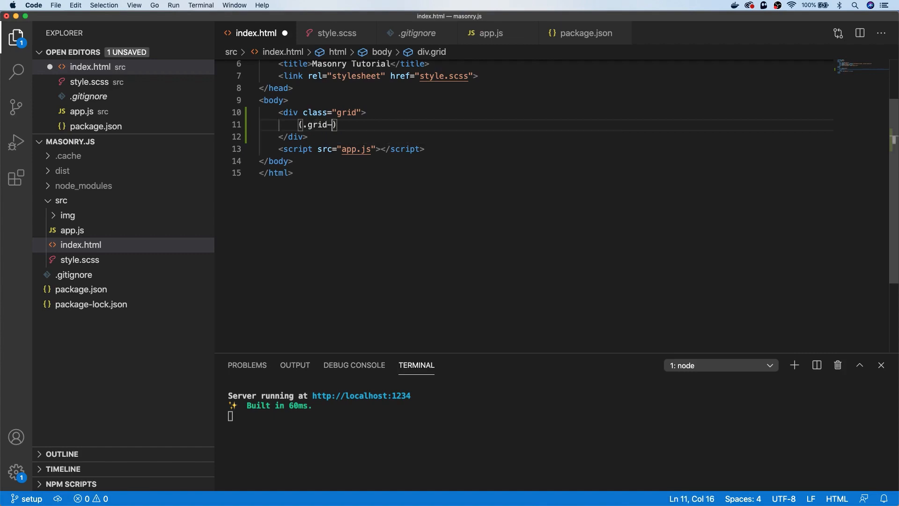
text(item>img[sr)
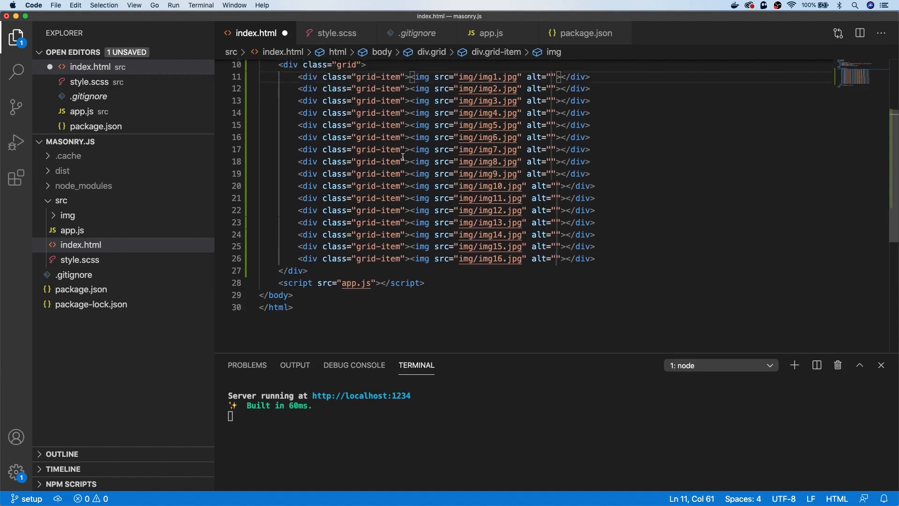
scroll(up, 3)
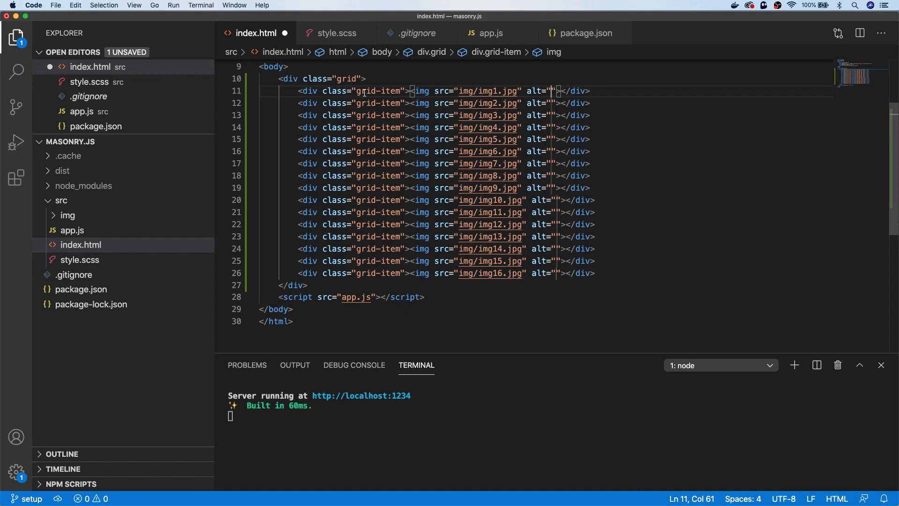
mouse_move(493, 83)
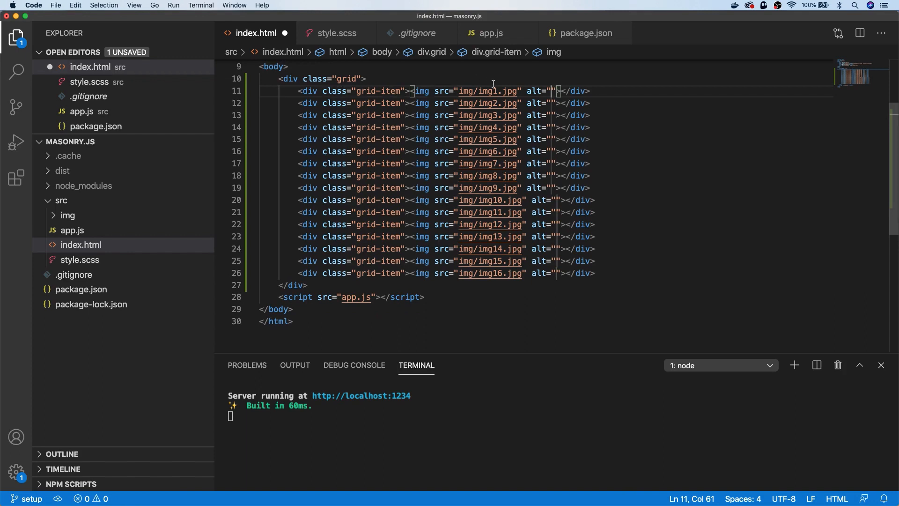
mouse_move(489, 92)
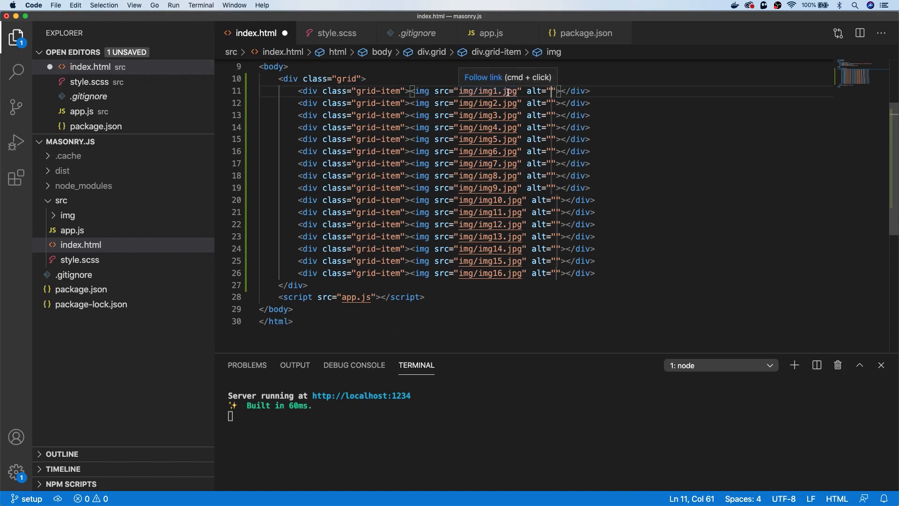
mouse_move(361, 395)
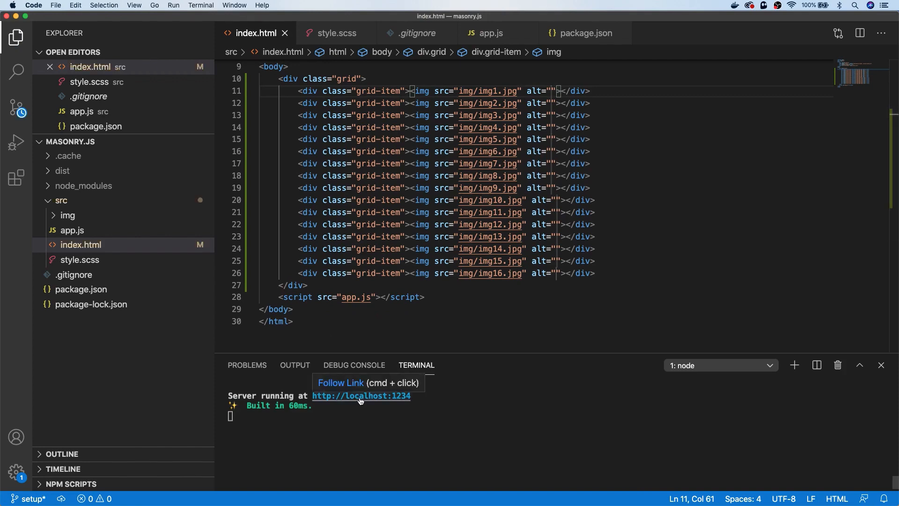
Open localhost:1234 and scroll through the sixteen photos stacked in a single column
click(361, 396)
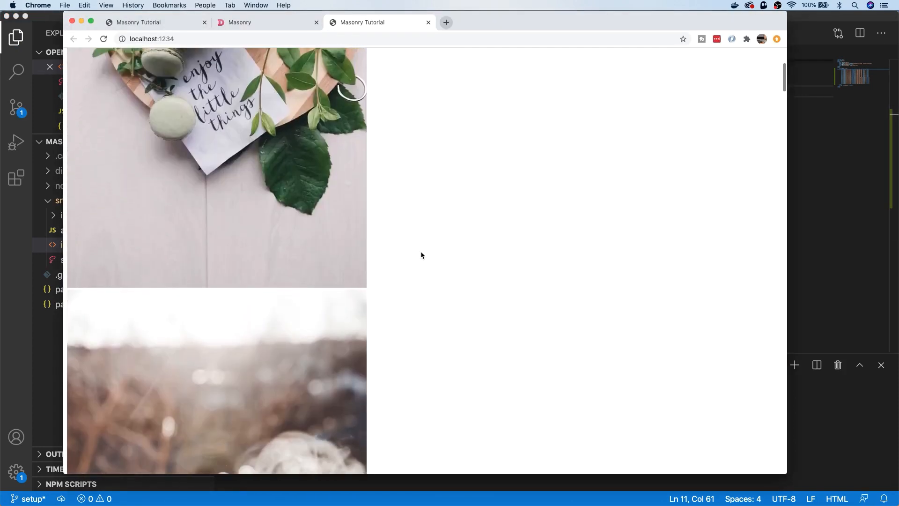
scroll(down, 3)
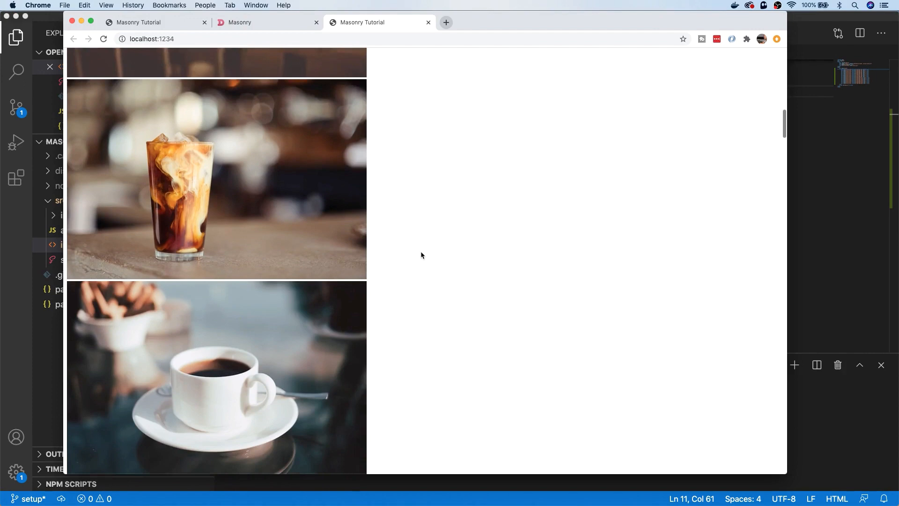
scroll(down, 3)
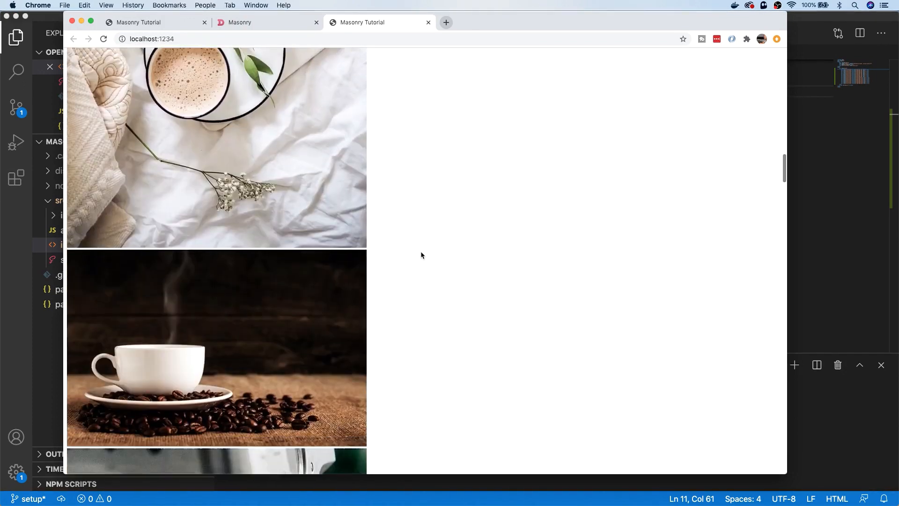
scroll(down, 3)
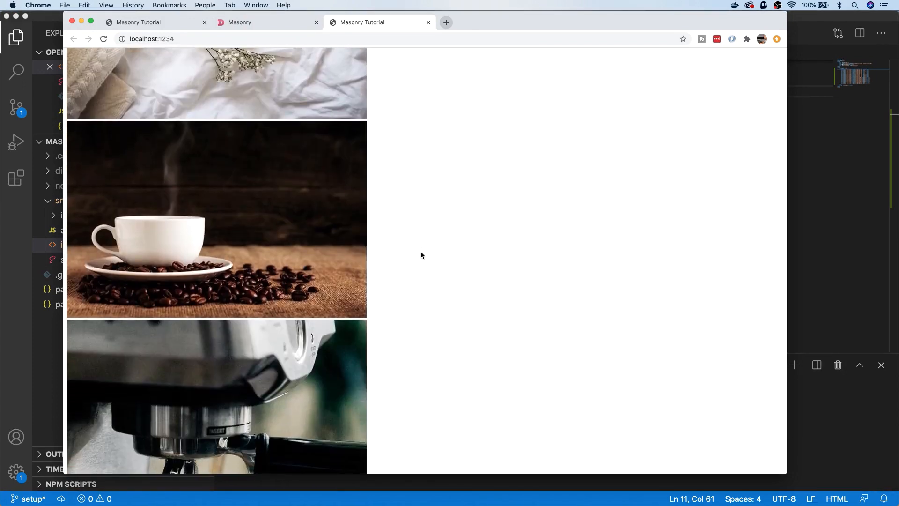
scroll(down, 3)
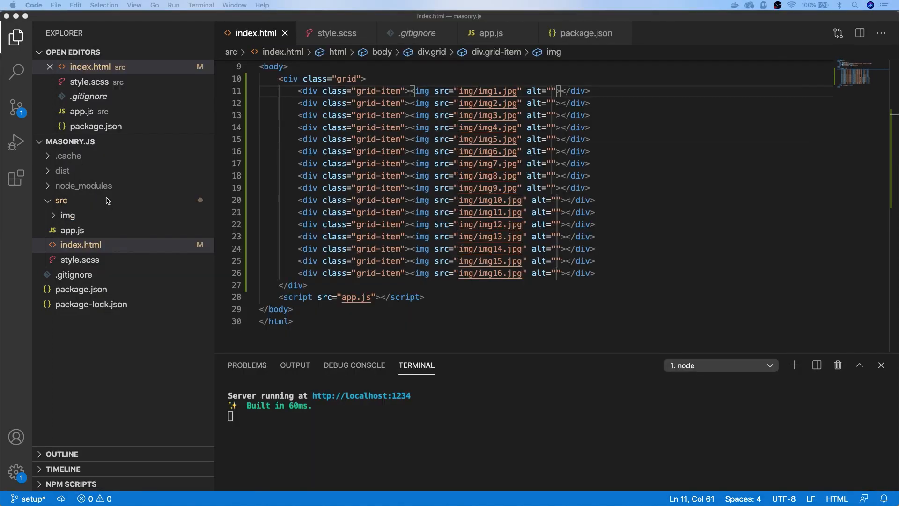
In app.js, import Masonry and create new Masonry(grid) inside window.onload
click(72, 229)
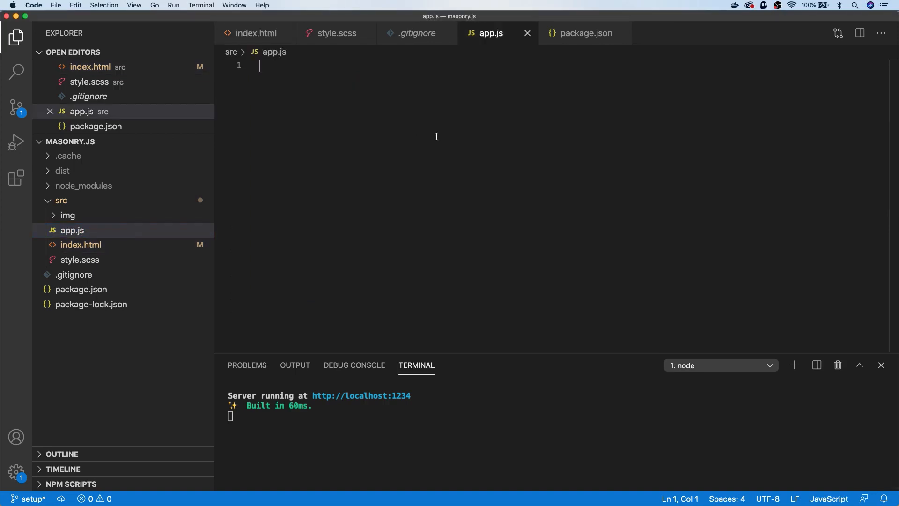
text(import)
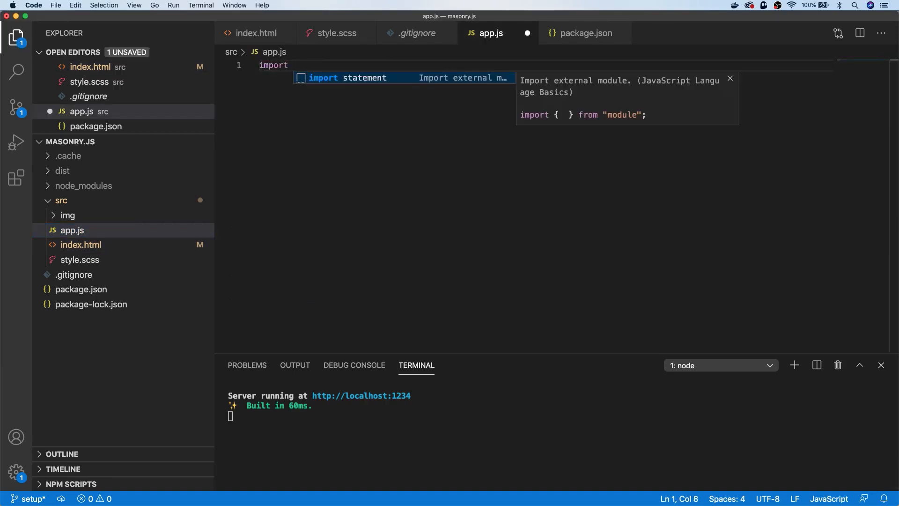
text(Masonry from 'masonry-layout';)
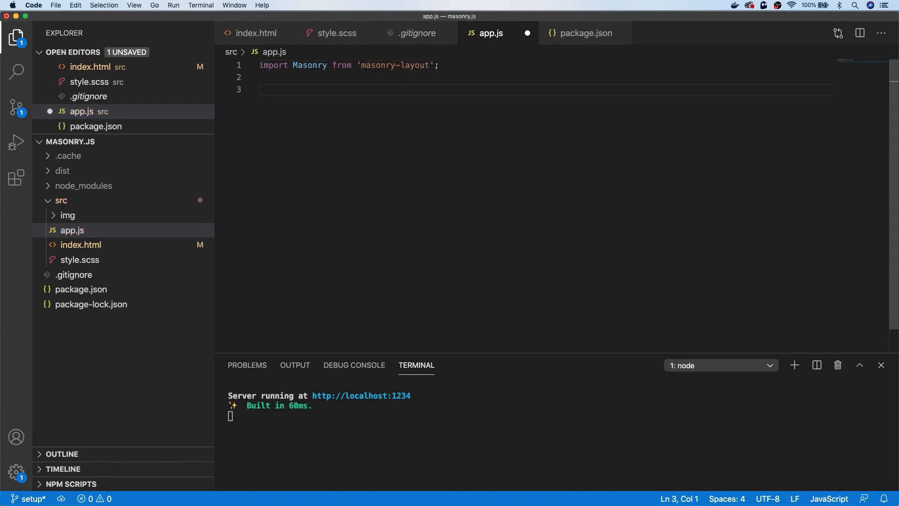
text(window.onload = () => {)
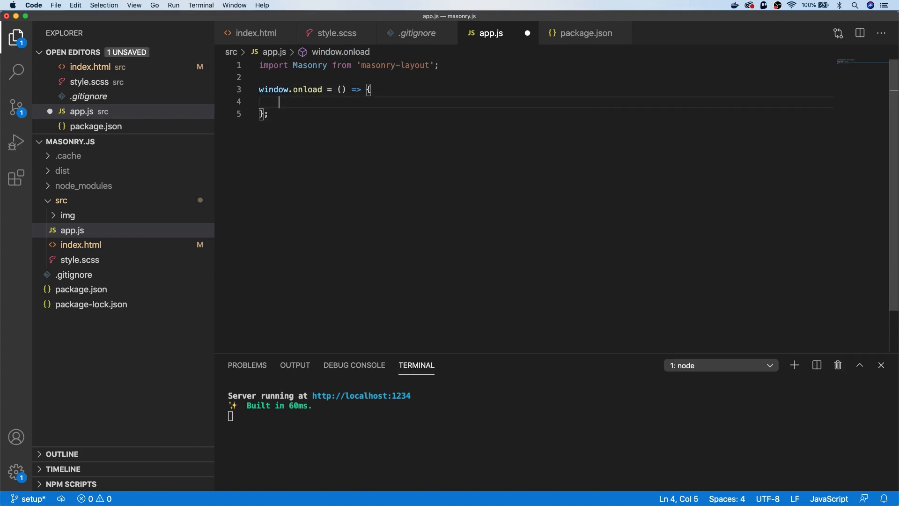
text(const grid = c)
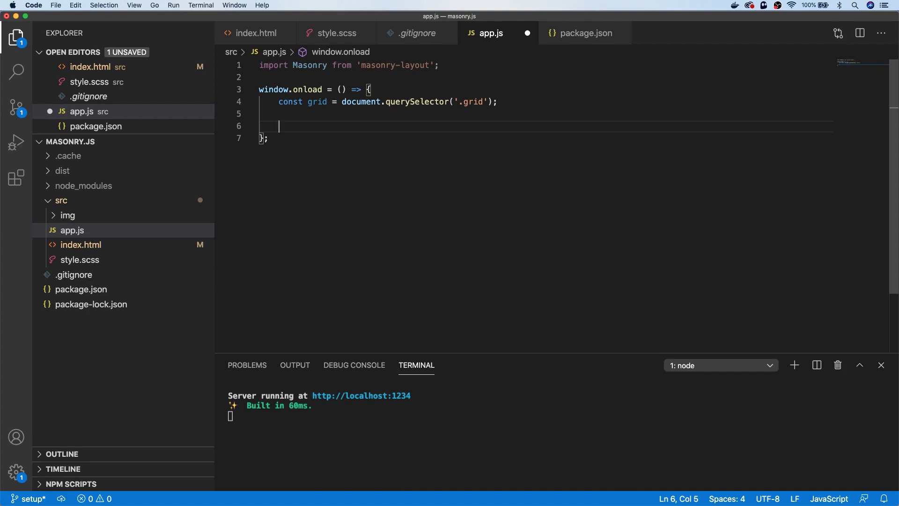
text(const masonry)
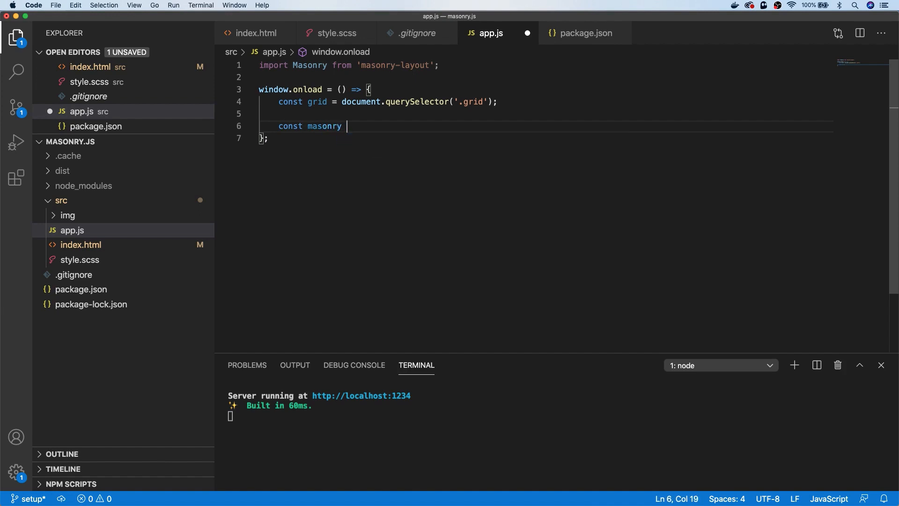
text(= new Masonry(grid);)
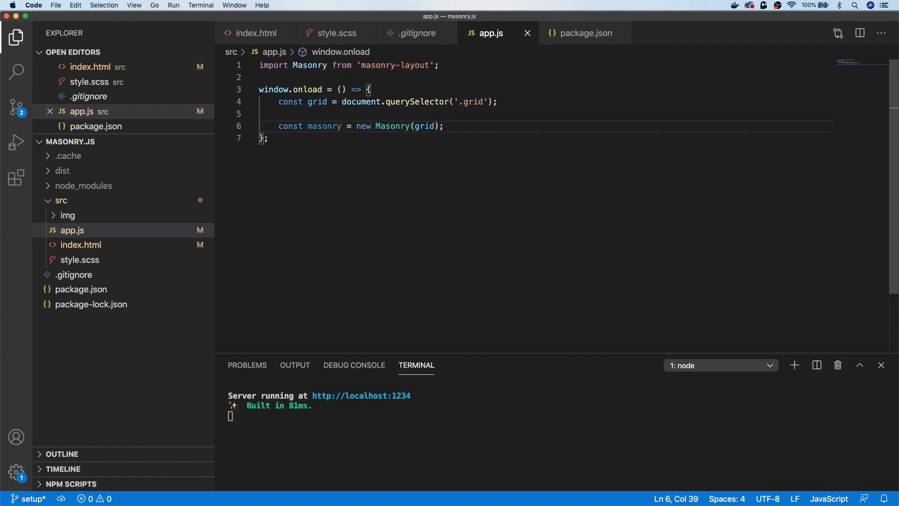
mouse_move(437, 140)
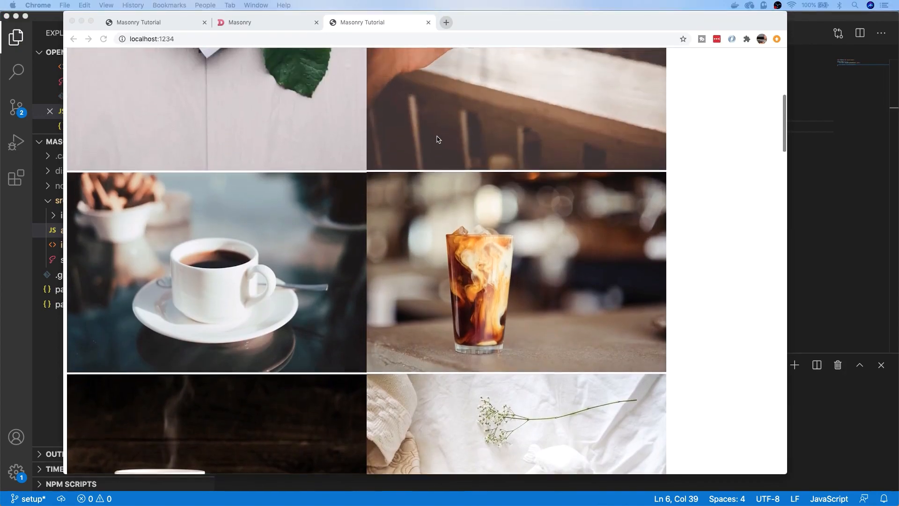
scroll(up, 3)
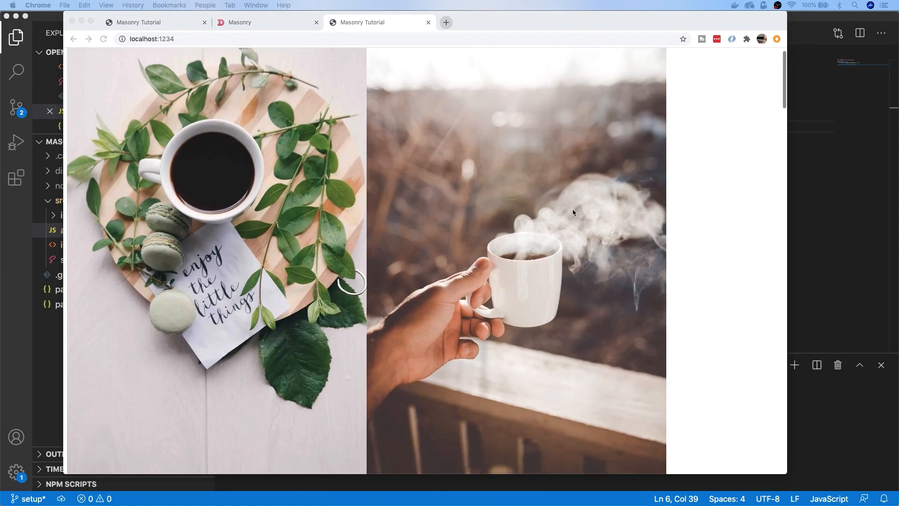
scroll(down, 3)
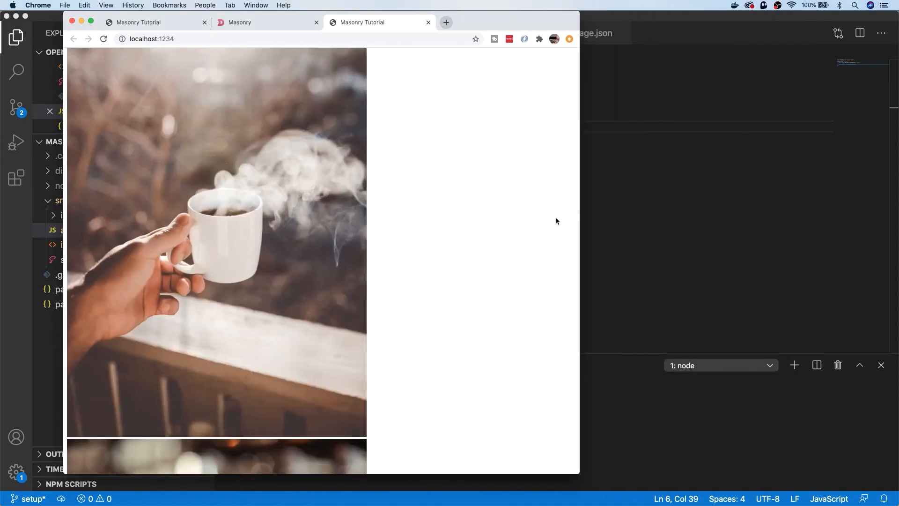
scroll(down, 3)
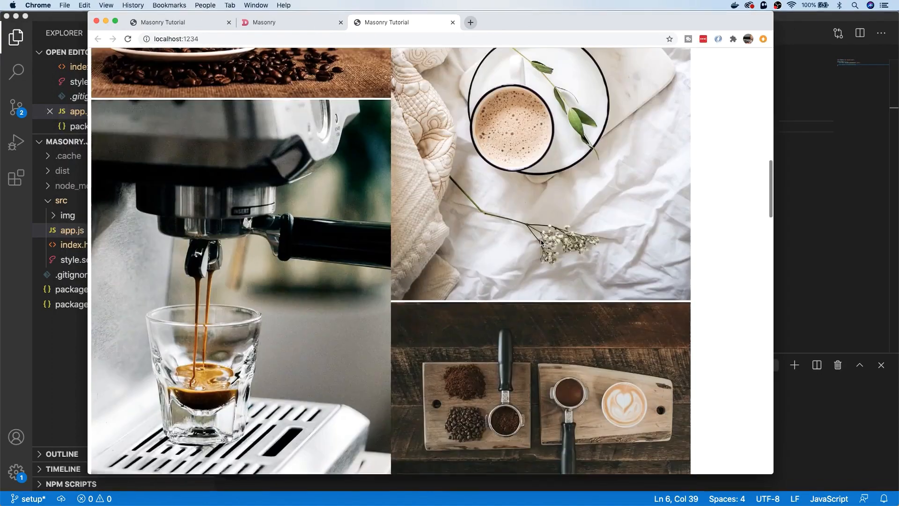
scroll(down, 3)
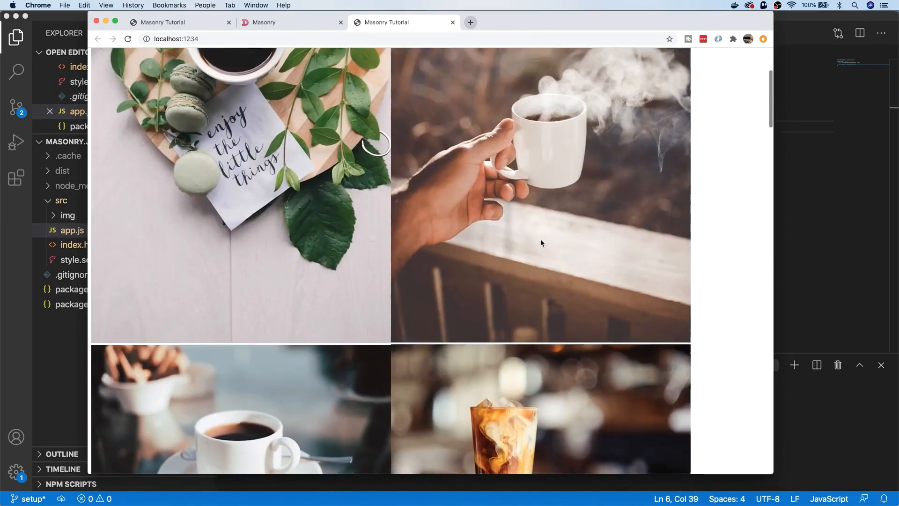
scroll(up, 3)
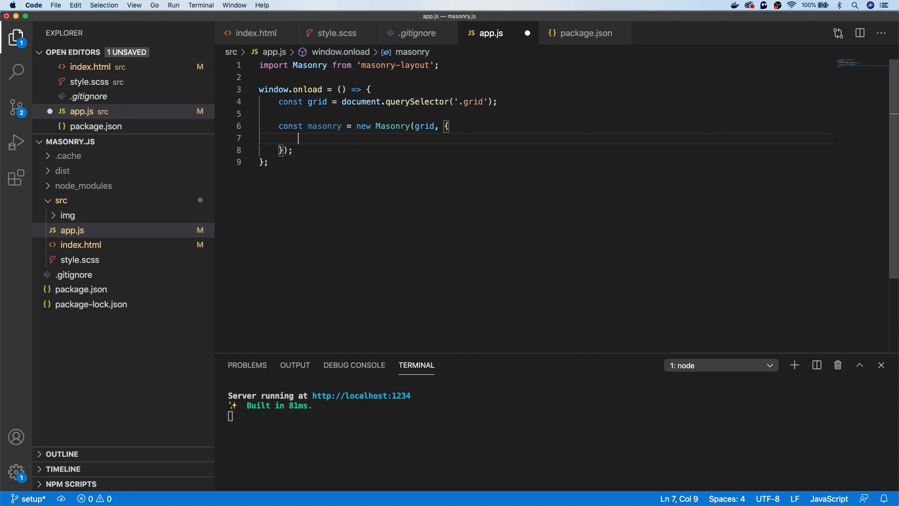
Set itemSelector to '.grid-item' in app.js and make .grid-item 200px wide in style.scss
text(itemSelector:)
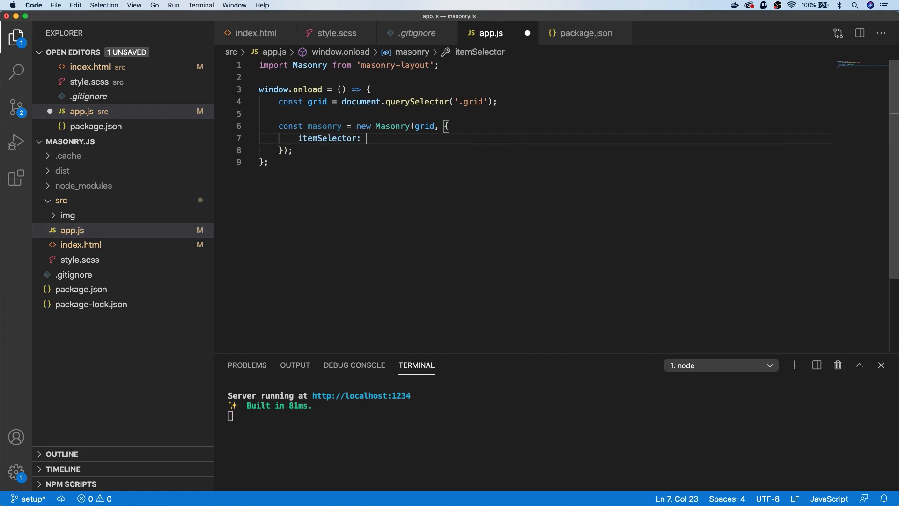
text('.grid-item',)
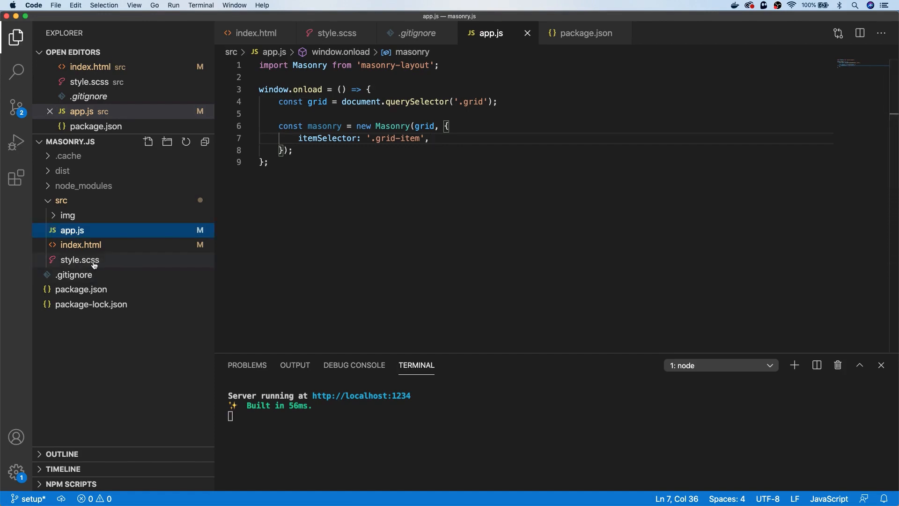
click(79, 260)
text(width:)
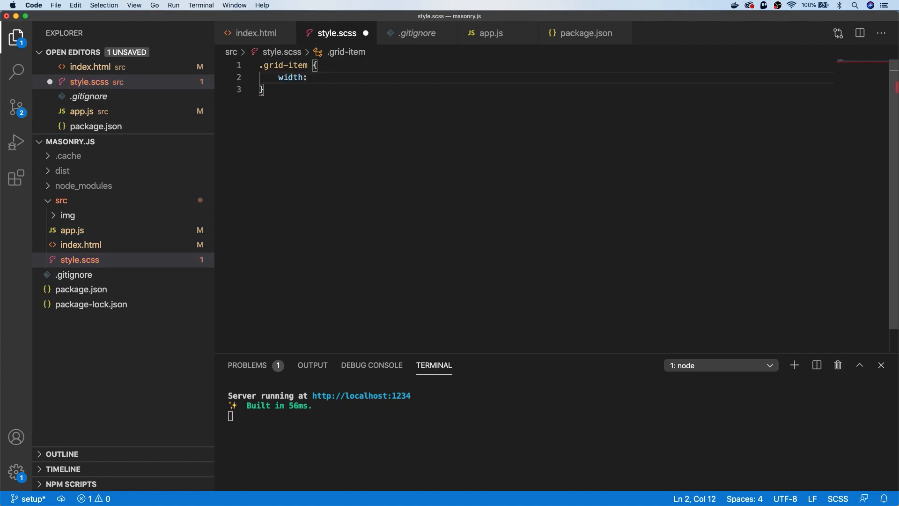
text(200px;)
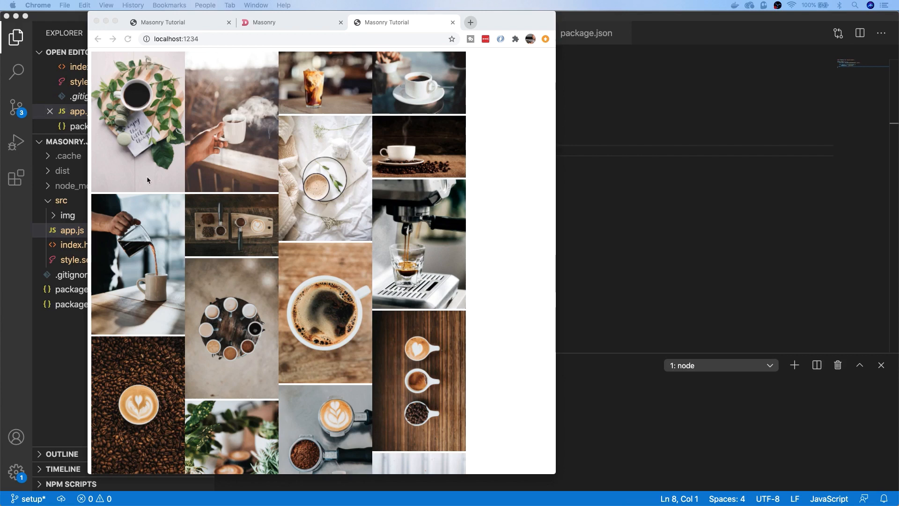
mouse_move(229, 207)
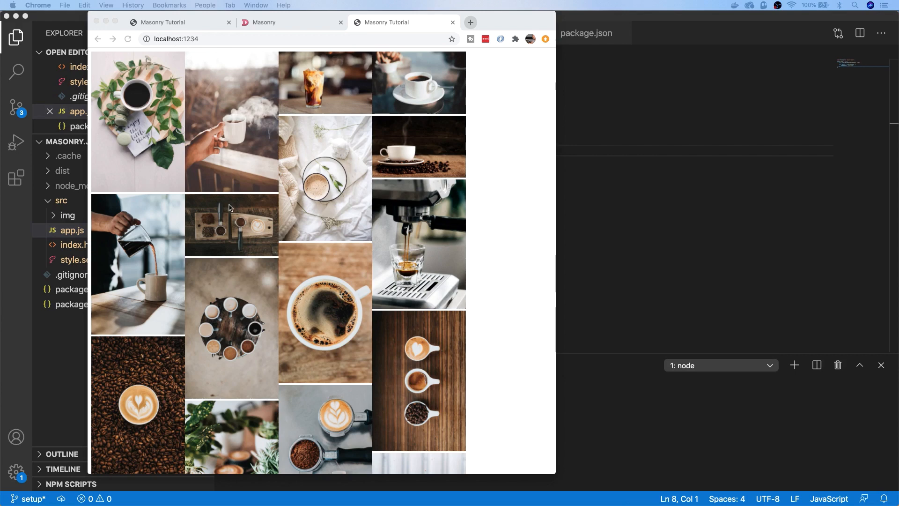
mouse_move(306, 187)
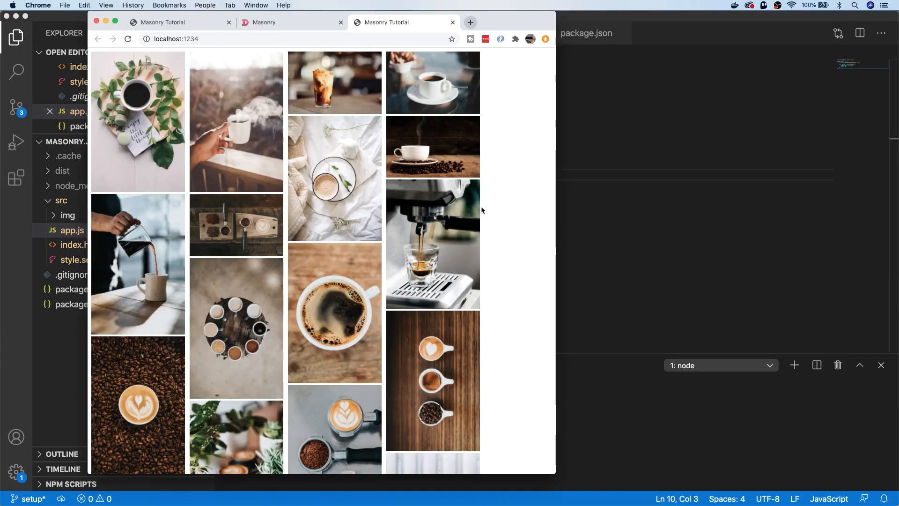
Scroll back to the top of the four-column masonry grid at localhost:1234
scroll(up, 3)
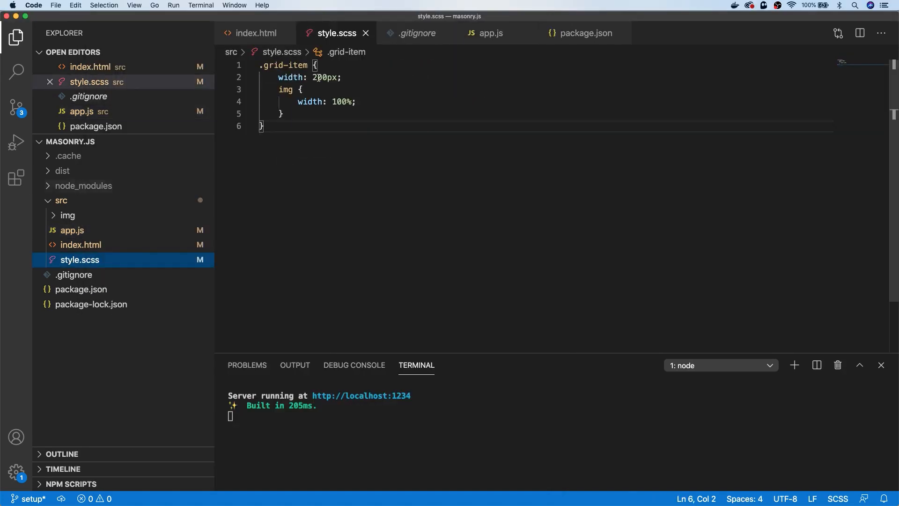
Change item width to 20% and add gutter: 10, originLeft: false, originTop: false
text(20%)
text(originLeft)
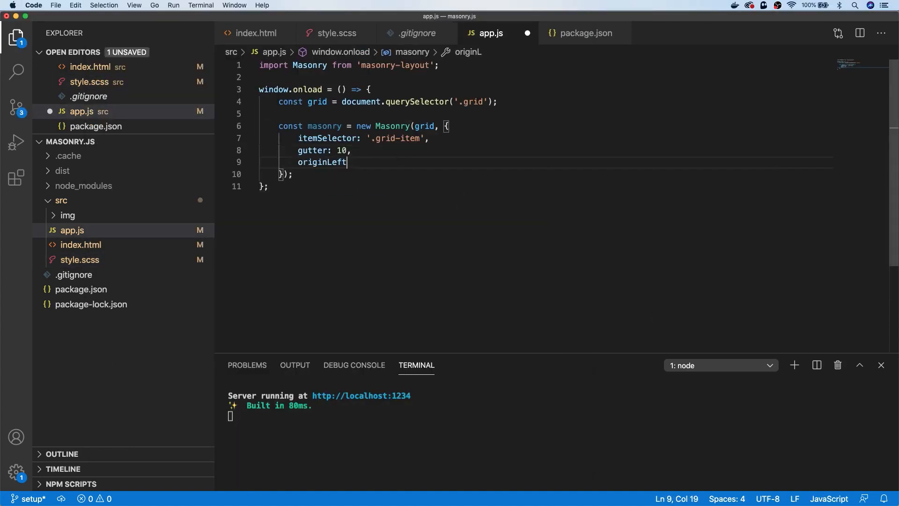
text(: false,)
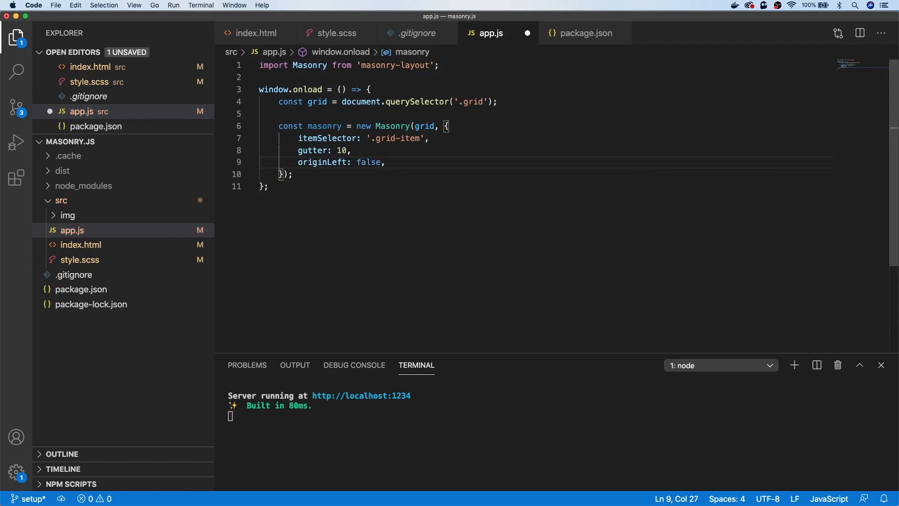
click(386, 163)
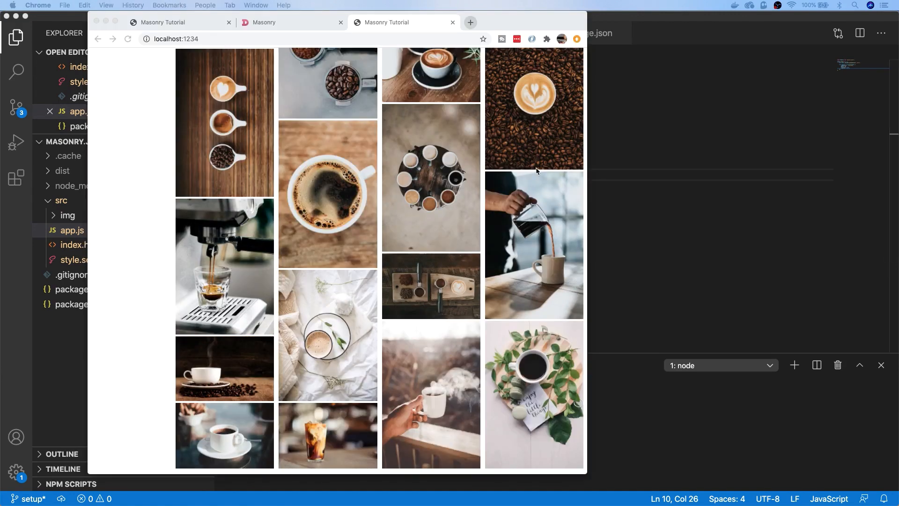
Scroll the bottom-right-packed grid to the top, then go to the Masonry docs tab
scroll(up, 3)
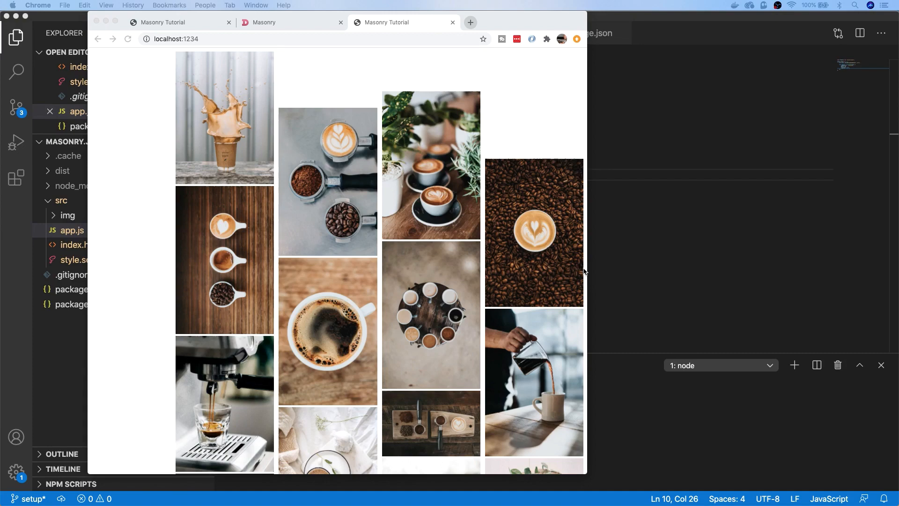
click(263, 22)
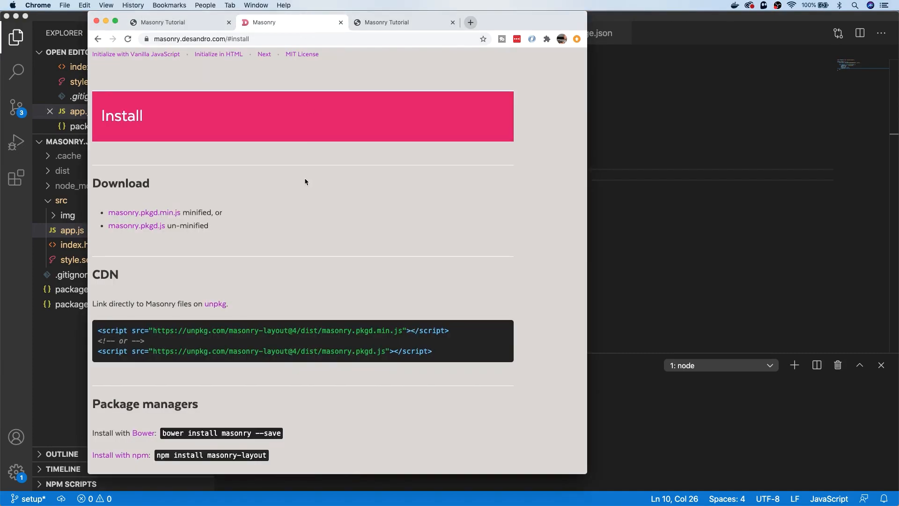
Navigate the Masonry docs via Options and Methods to the Events page and scroll it
click(297, 64)
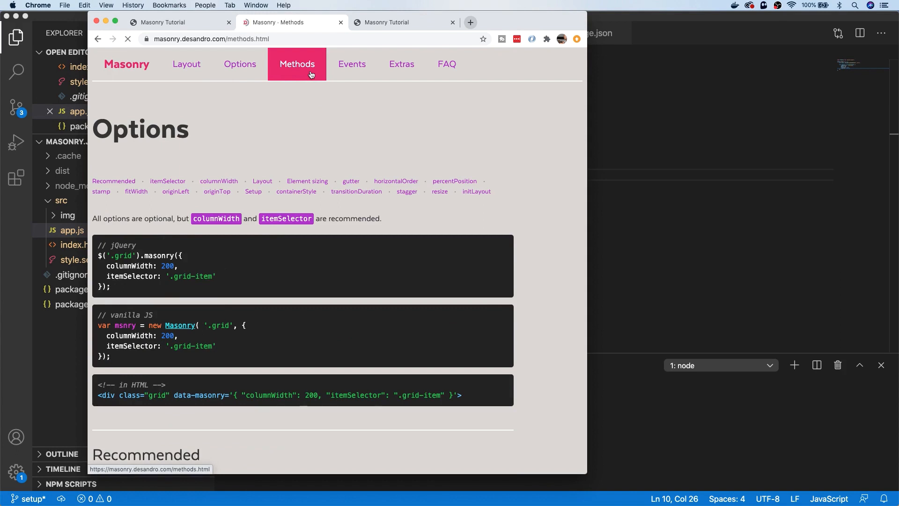
click(296, 63)
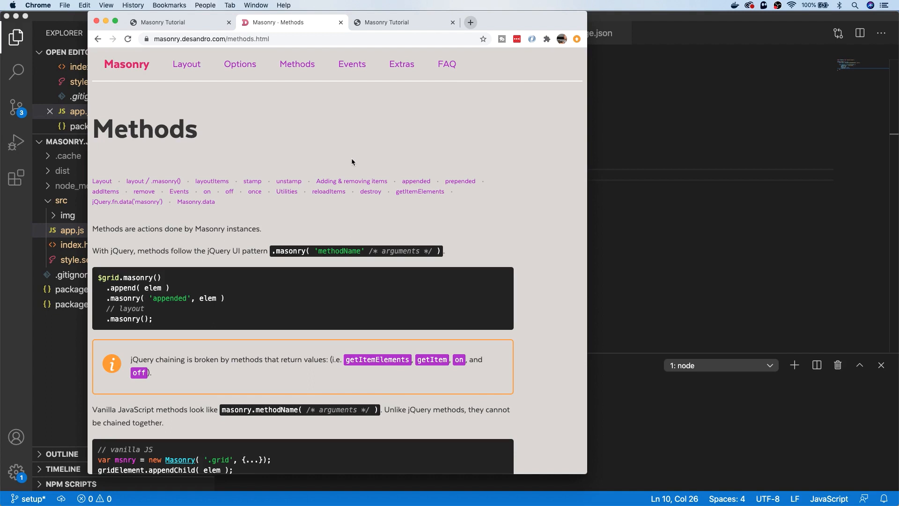
click(352, 64)
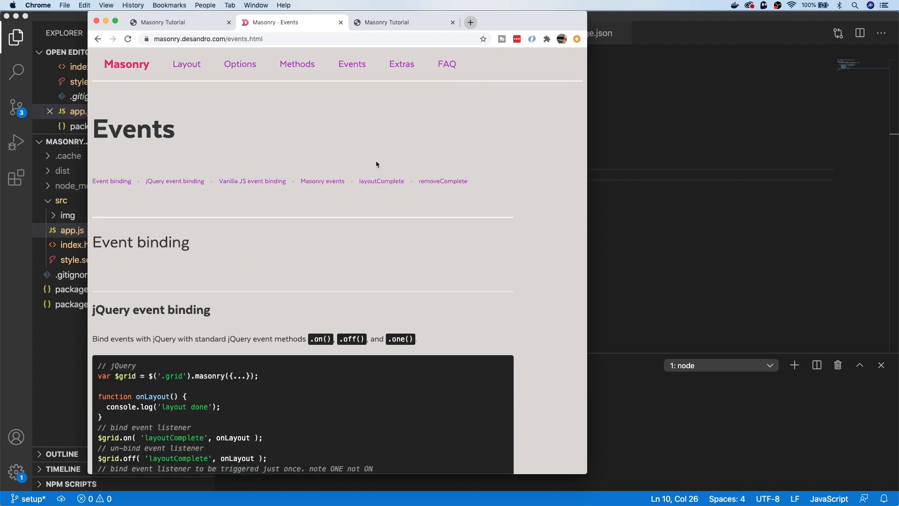
scroll(down, 3)
text(masonry.on('layoutComplete', () => )
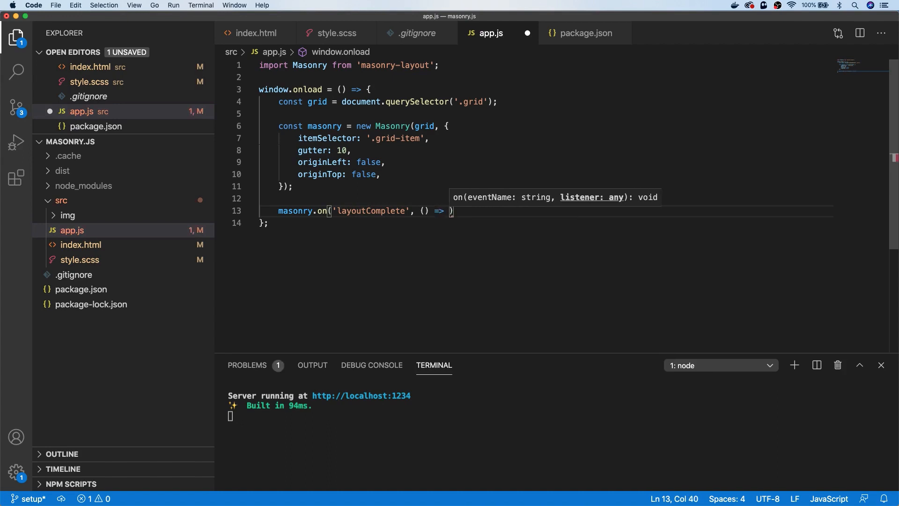
Make the layoutComplete listener call console.log('Layout Complete')
text(console.log(''))
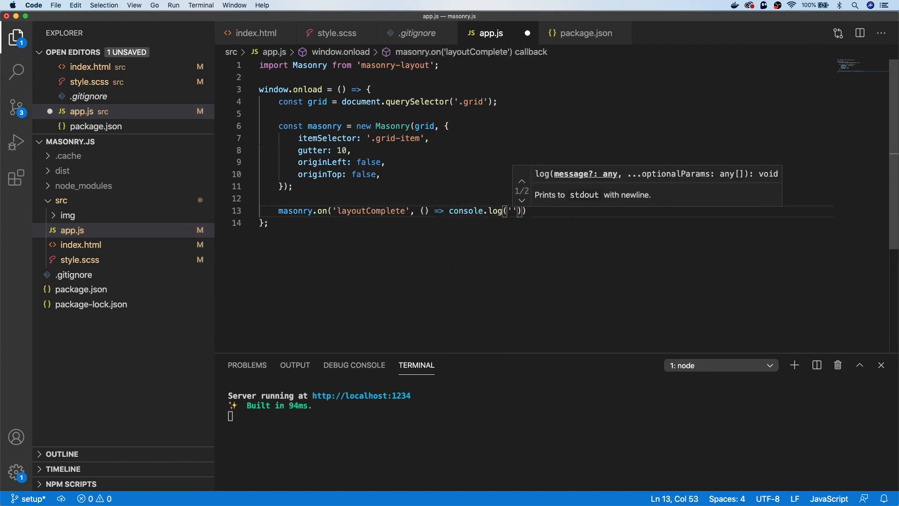
text(Layout Comp)
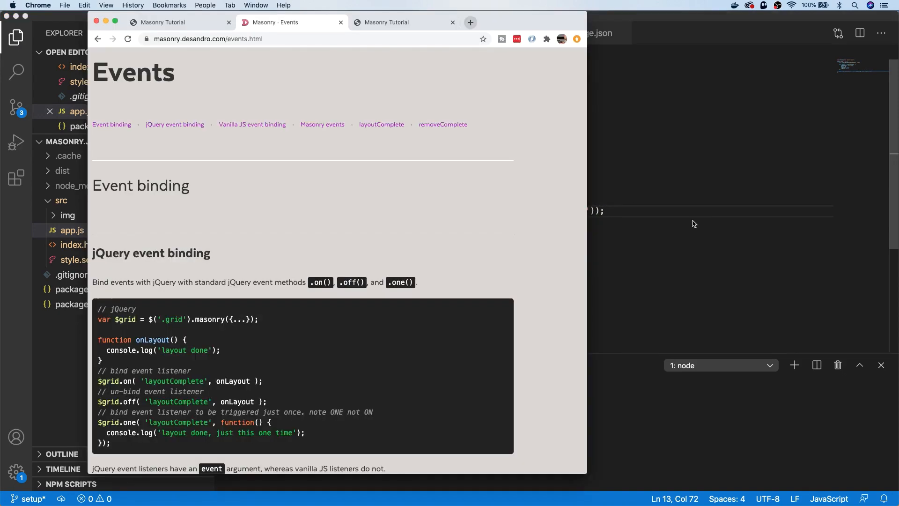
Return to the localhost:1234 masonry tab and show Chrome's developer console beside the photo grid
click(404, 22)
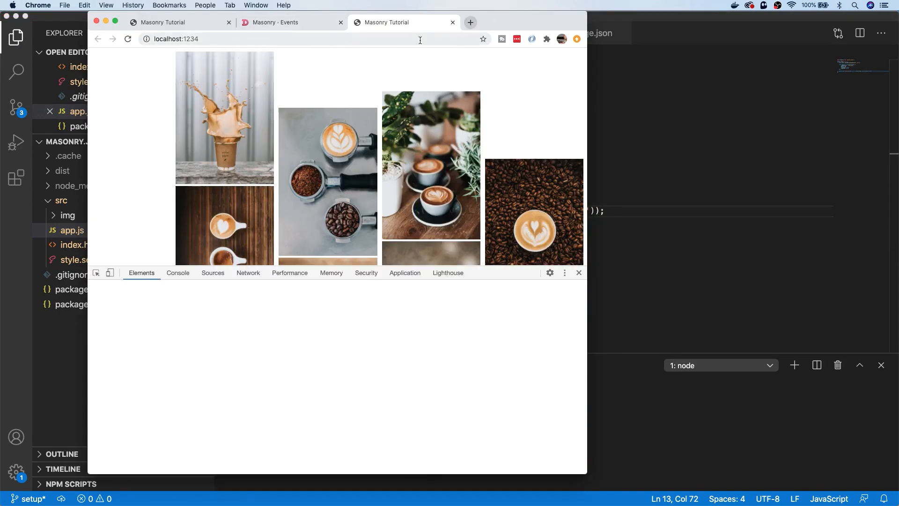
click(178, 273)
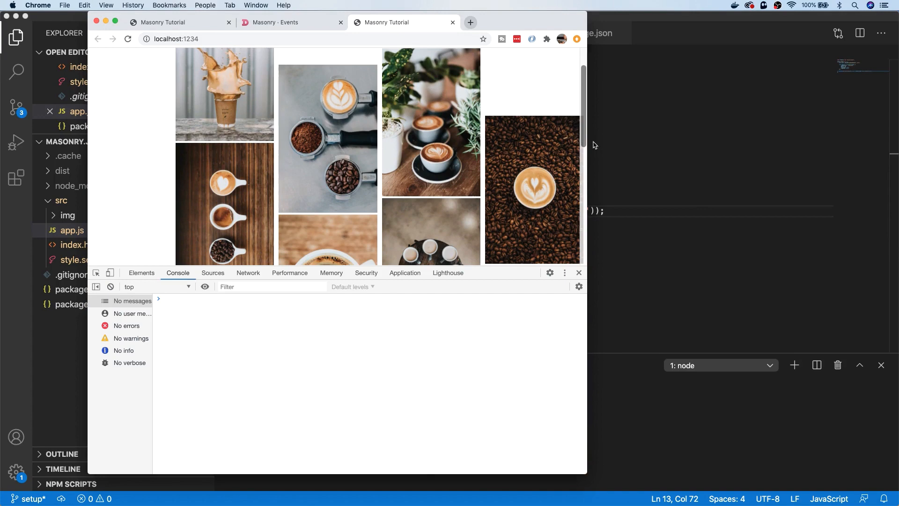